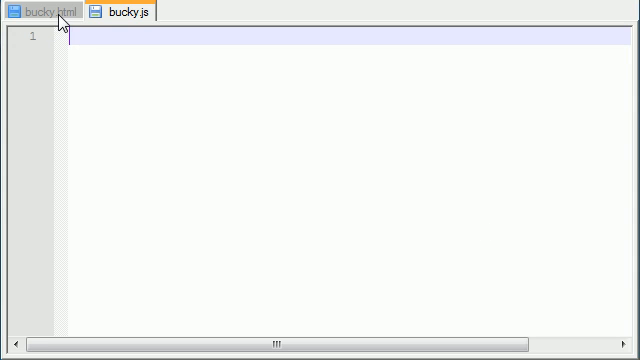
After checking the canvas element in bucky.html, add an empty doFirst function to bucky.js
{"action": "left_click", "coordinate": [40, 12]}
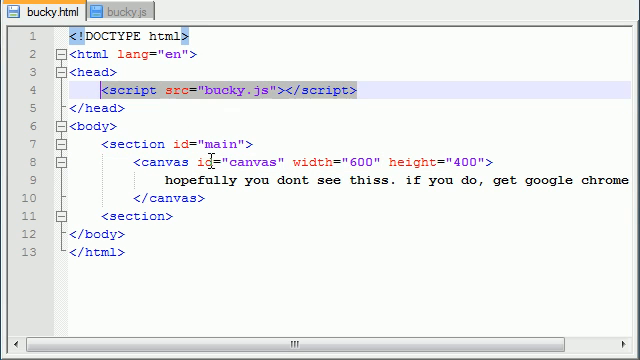
{"action": "left_click", "coordinate": [300, 160]}
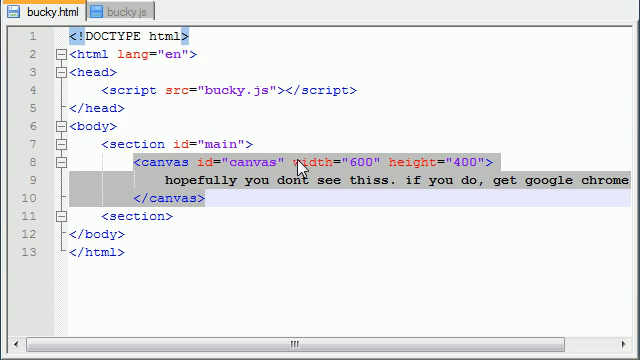
{"action": "left_click", "coordinate": [128, 10]}
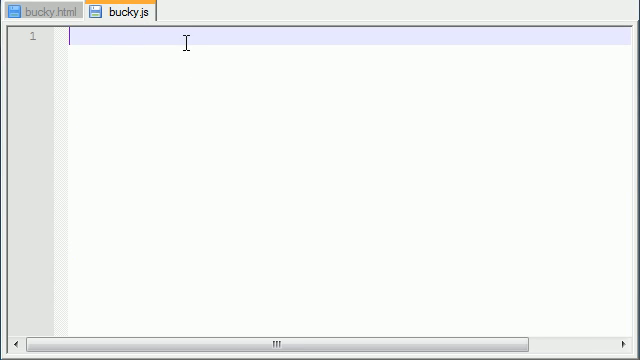
{"action": "mouse_move", "coordinate": [292, 128]}
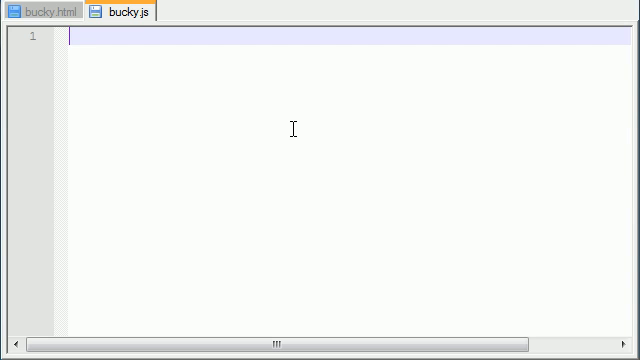
{"action": "type", "text": "function"}
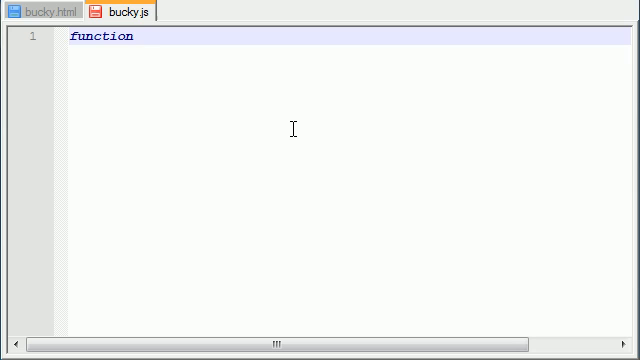
{"action": "type", "text": "doFirst()"}
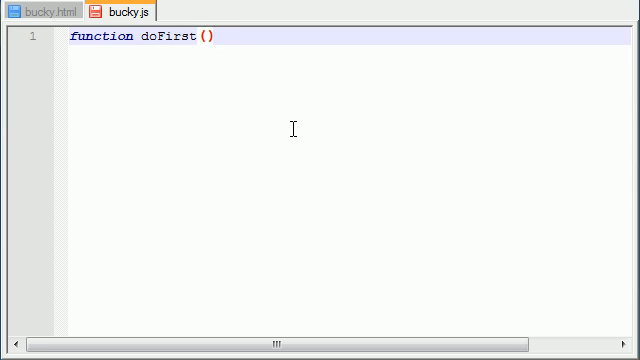
{"action": "type", "text": "{"}
{"action": "type", "text": "}"}
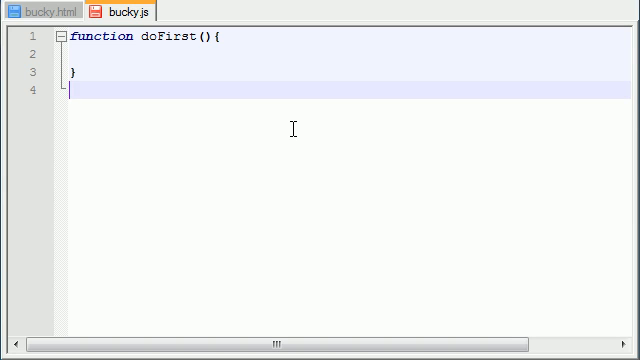
Register doFirst with window.addEventListener("load", doFirst, false)
{"action": "type", "text": "window"}
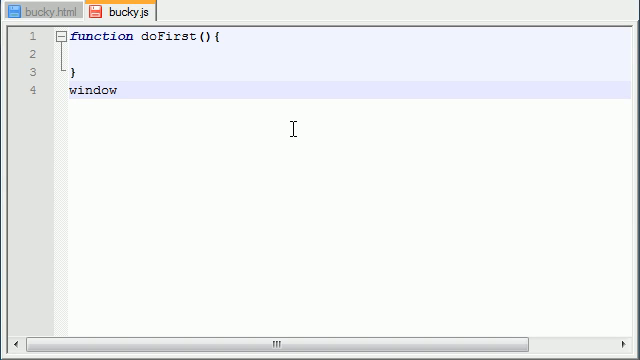
{"action": "type", "text": "."}
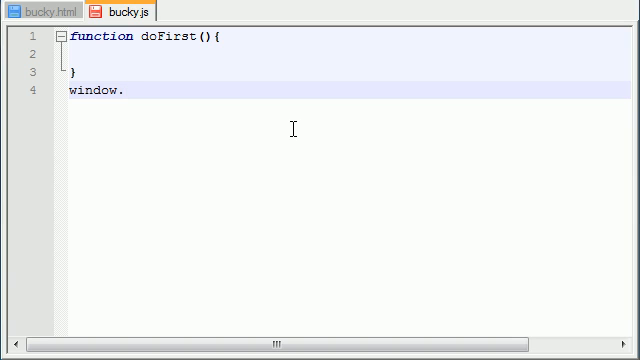
{"action": "type", "text": "addevent"}
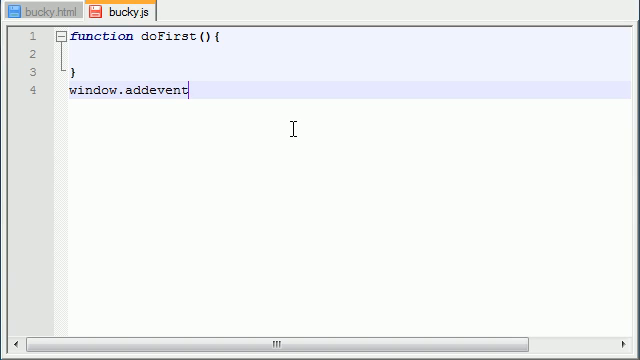
{"action": "type", "text": "Listener"}
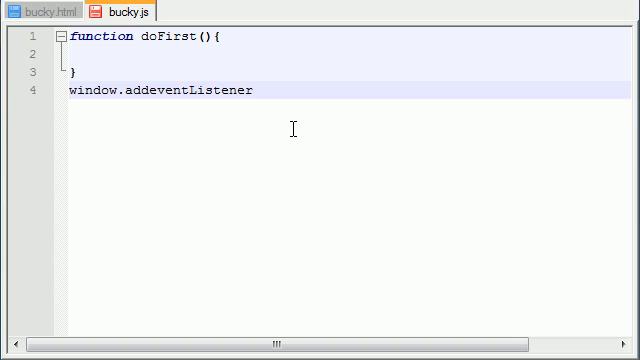
{"action": "type", "text": "();"}
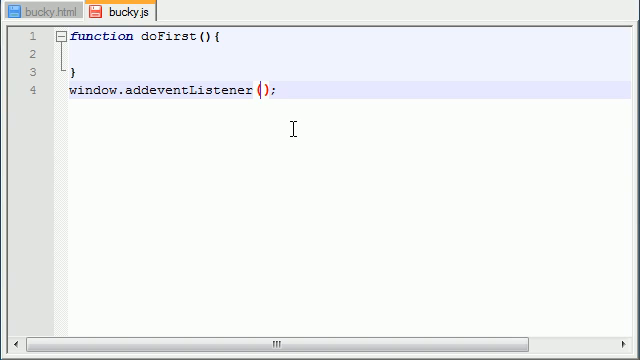
{"action": "type", "text": "\"\""}
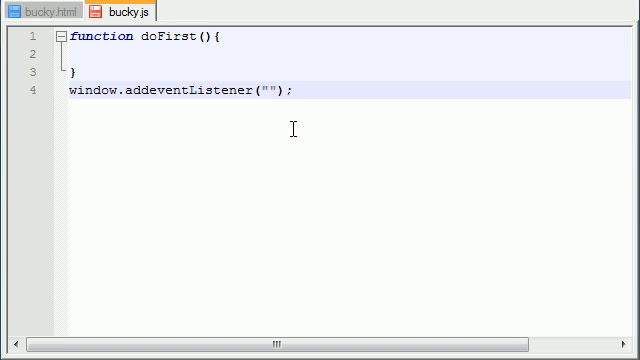
{"action": "type", "text": "load"}
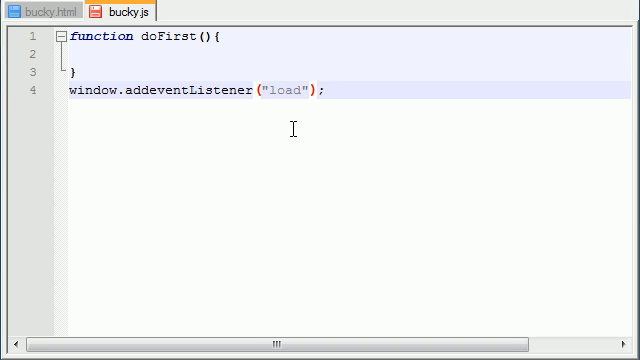
{"action": "type", "text": "\","}
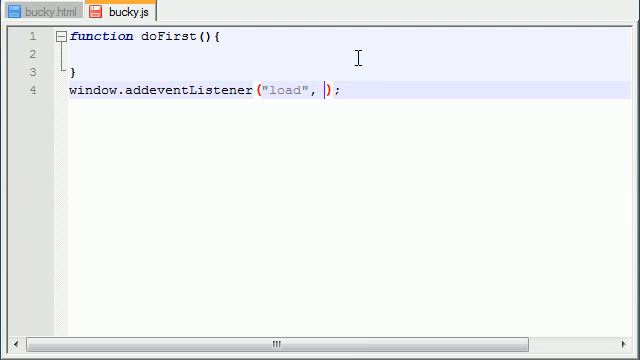
{"action": "type", "text": "doFirst,"}
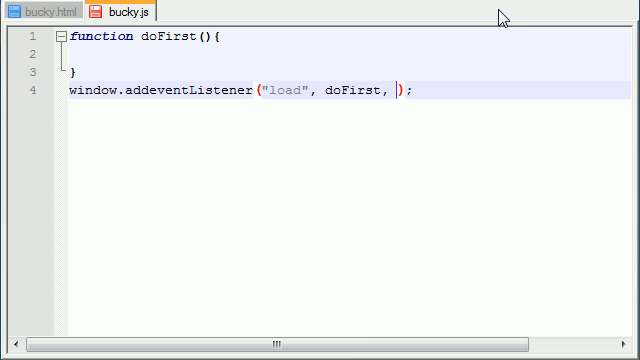
{"action": "type", "text": "f"}
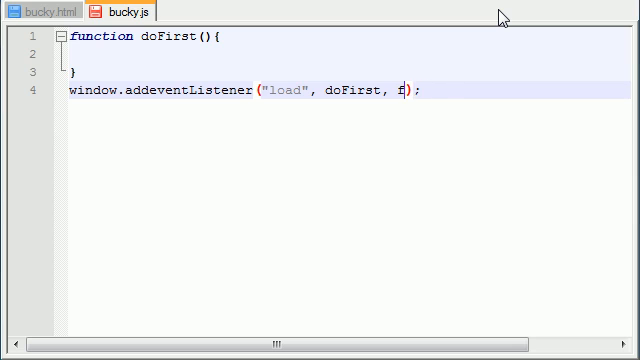
{"action": "type", "text": "alse"}
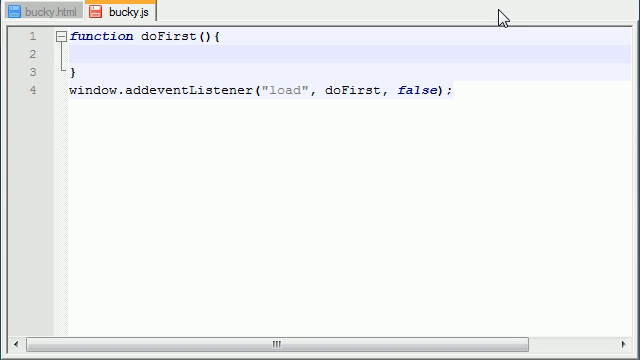
Begin var x = inside doFirst, confirming the id canvas on the element in bucky.html
{"action": "left_click", "coordinate": [40, 10]}
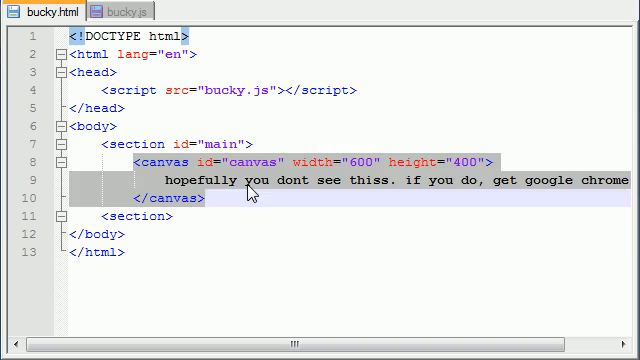
{"action": "mouse_move", "coordinate": [256, 200]}
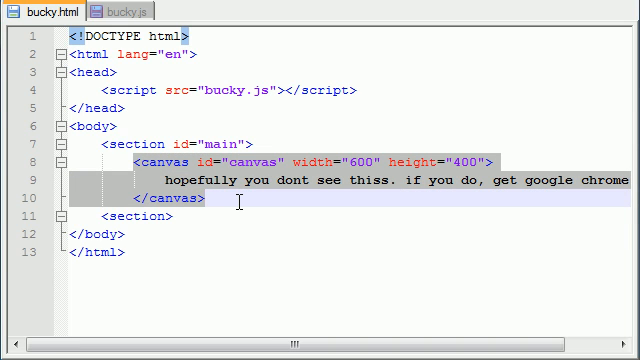
{"action": "left_click", "coordinate": [130, 8]}
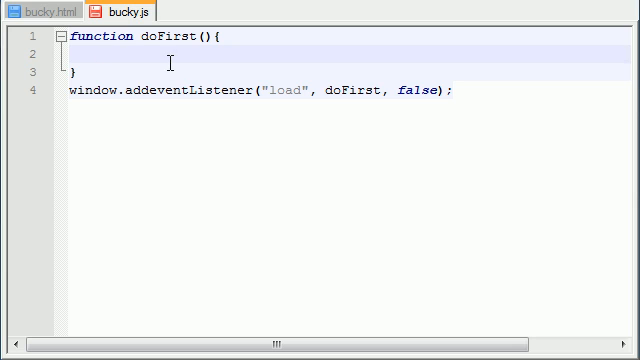
{"action": "type", "text": "var x ="}
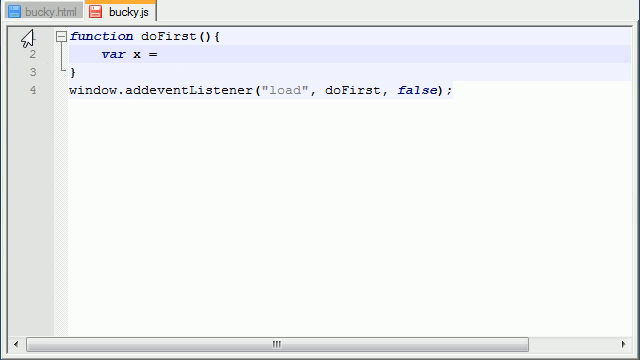
{"action": "left_click", "coordinate": [40, 8]}
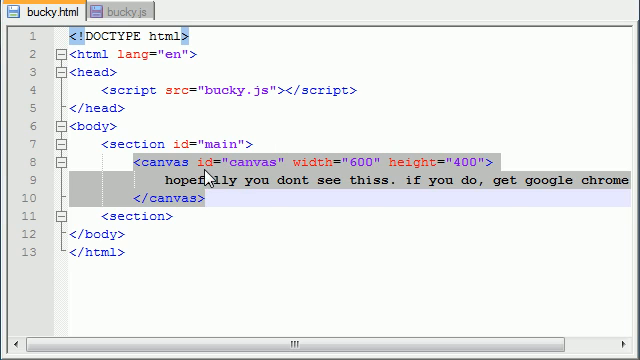
{"action": "double_click", "coordinate": [252, 160]}
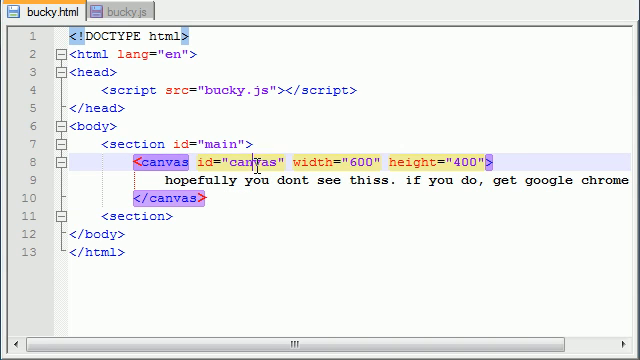
{"action": "double_click", "coordinate": [252, 160]}
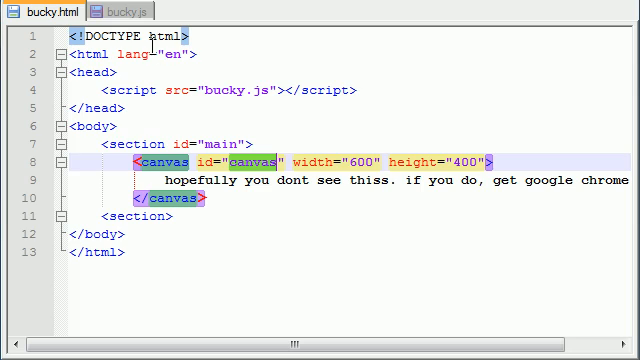
{"action": "left_click", "coordinate": [108, 8]}
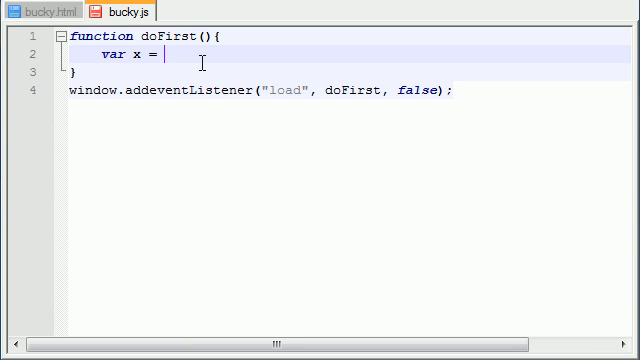
Complete the lookup as document.getElementById('canvas') and bring up bucky.html
{"action": "type", "text": "document."}
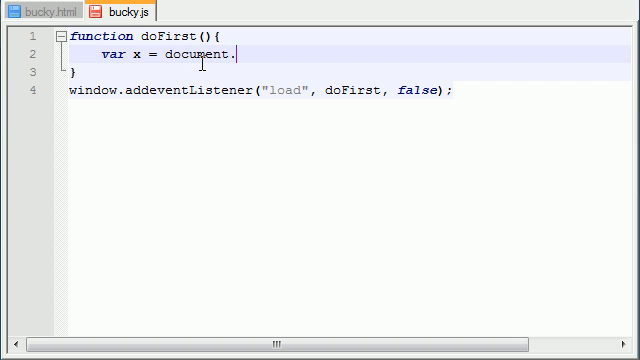
{"action": "type", "text": "getElement"}
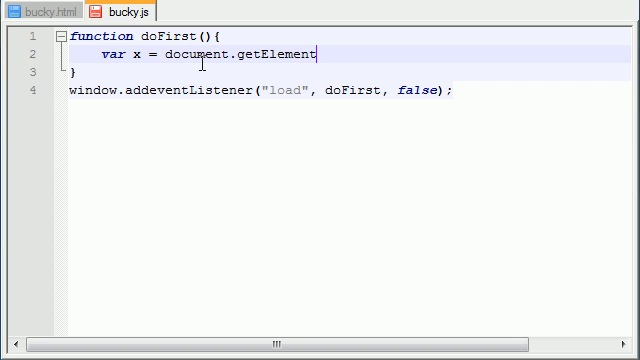
{"action": "type", "text": "ById()"}
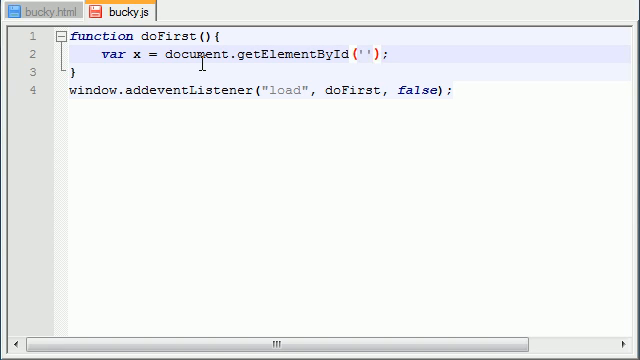
{"action": "type", "text": "canvas"}
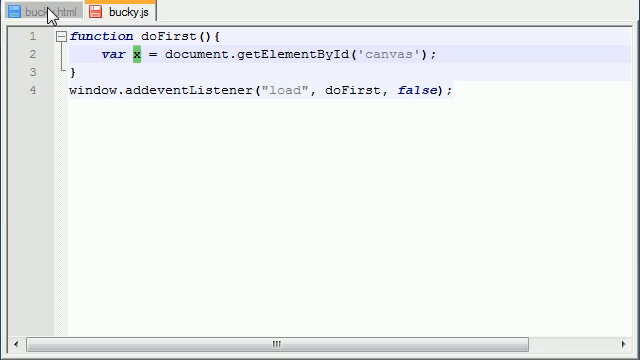
{"action": "left_click", "coordinate": [40, 8]}
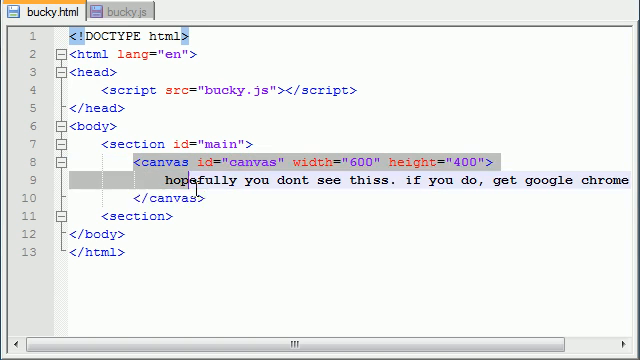
{"action": "left_click", "coordinate": [140, 8]}
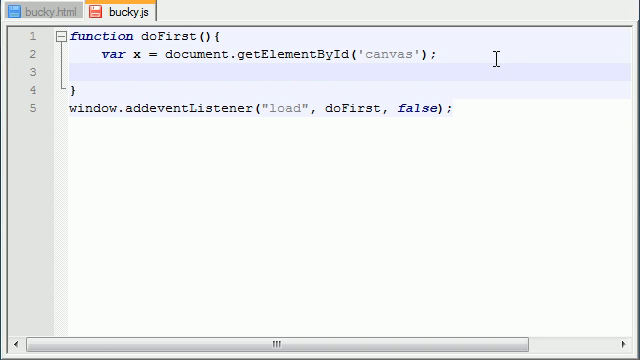
{"action": "type", "text": "x."}
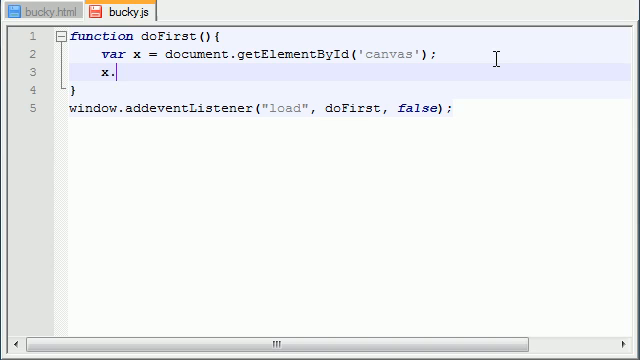
{"action": "type", "text": "drawCircle"}
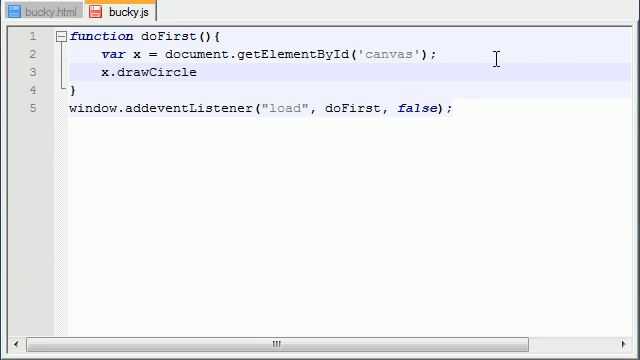
{"action": "type", "text": "()"}
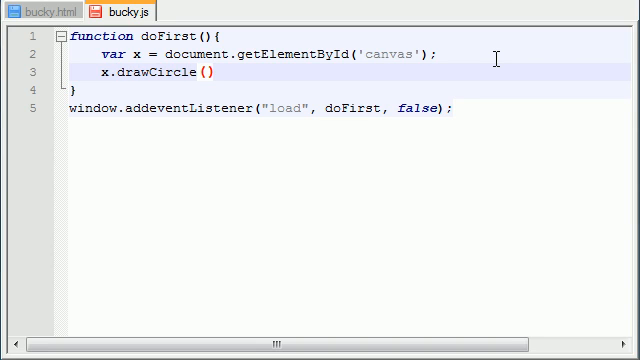
{"action": "key", "text": "Backspace"}
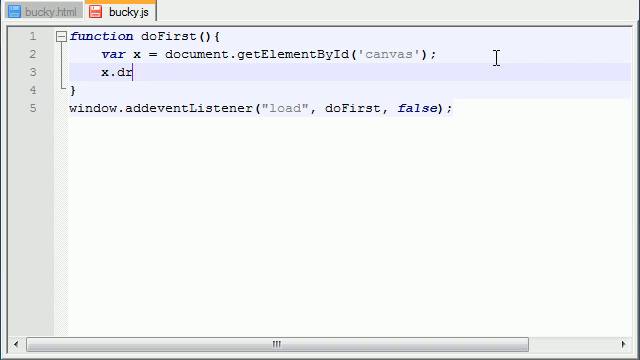
{"action": "key", "text": "BackSpace"}
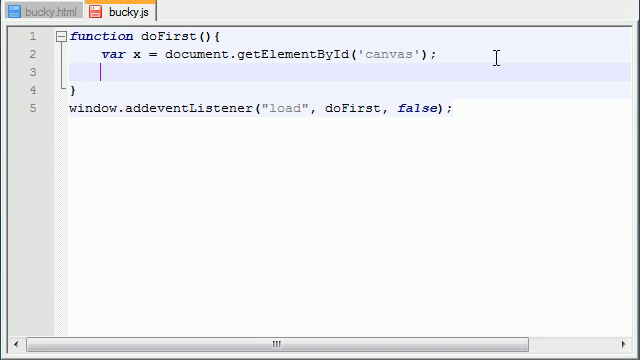
Write canvas = x.getContext('2d'); on line 3 and point out the canvas and var words
{"action": "type", "text": "canvas"}
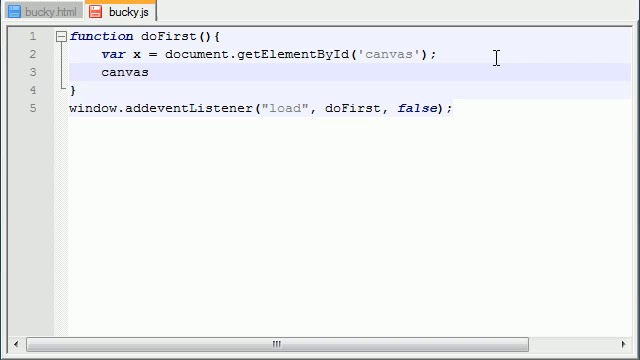
{"action": "type", "text": "="}
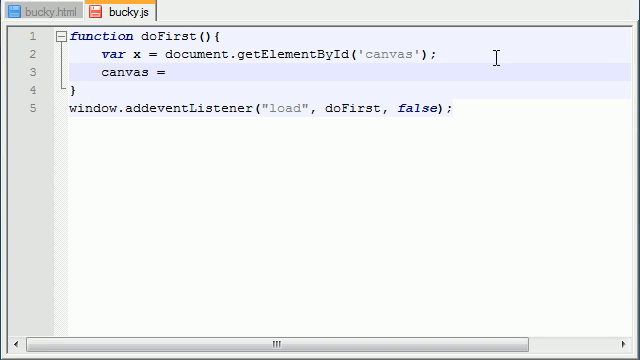
{"action": "type", "text": "x"}
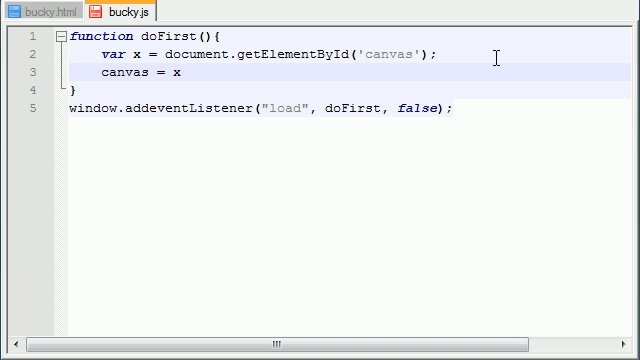
{"action": "type", "text": "."}
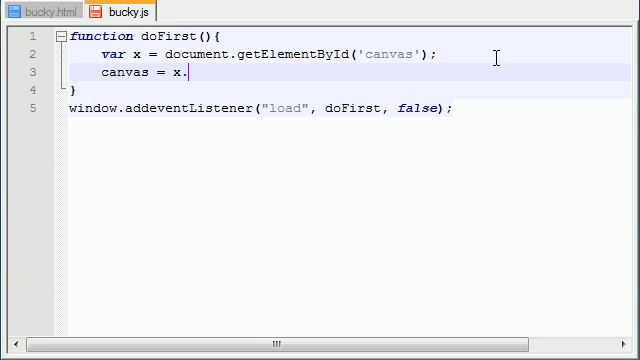
{"action": "type", "text": "getCo"}
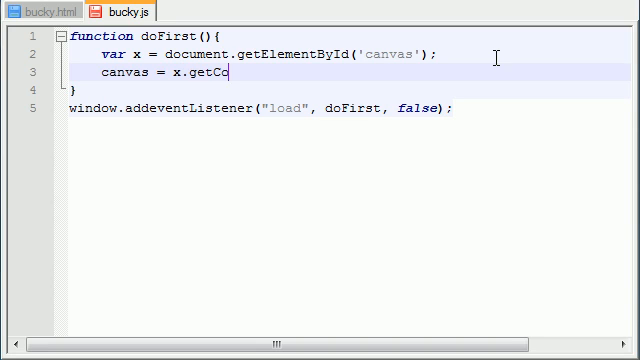
{"action": "type", "text": "ntext()"}
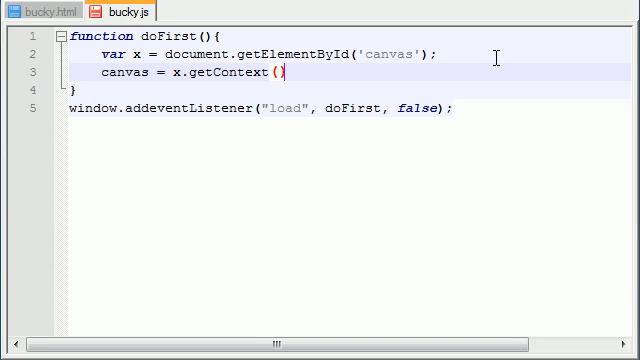
{"action": "type", "text": "''"}
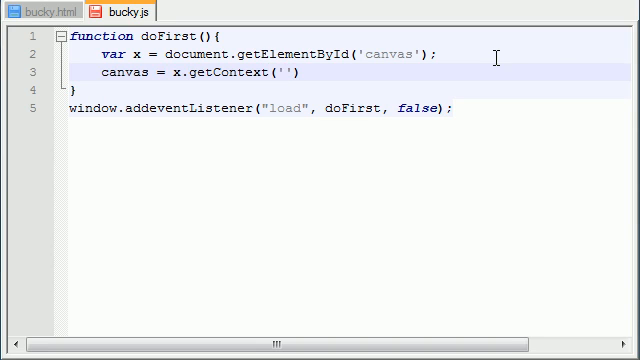
{"action": "type", "text": "2d"}
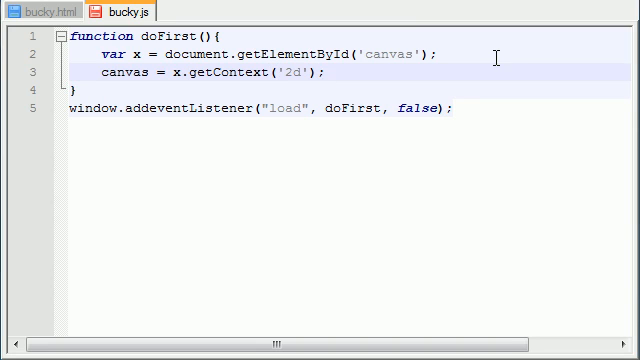
{"action": "mouse_move", "coordinate": [340, 56]}
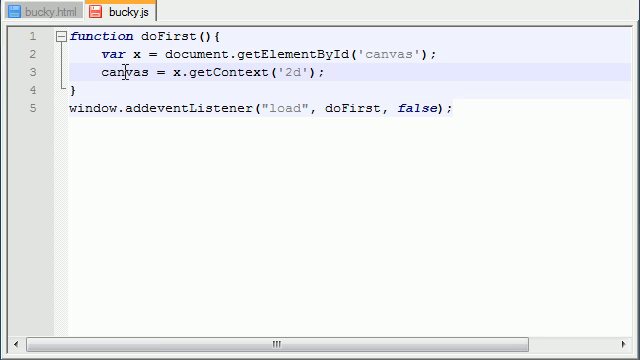
{"action": "double_click", "coordinate": [118, 72]}
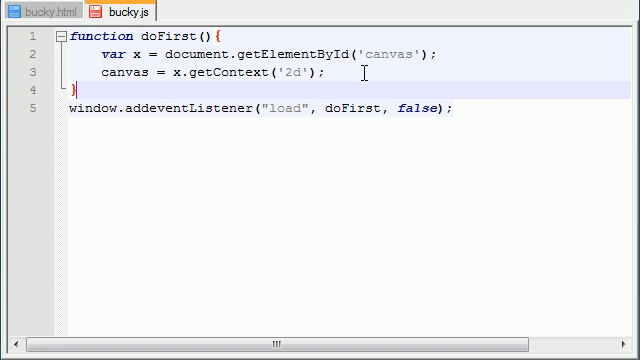
{"action": "double_click", "coordinate": [108, 52]}
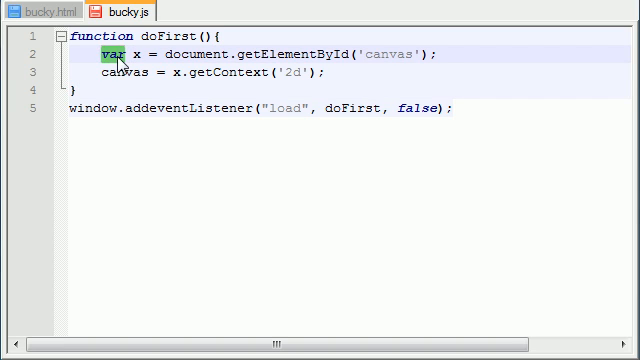
Highlight var and canvas to explain them, then start a new blank line 4 inside doFirst
{"action": "double_click", "coordinate": [120, 72]}
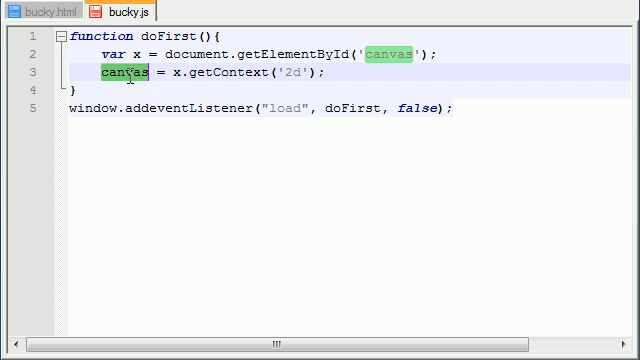
{"action": "left_click", "coordinate": [330, 72]}
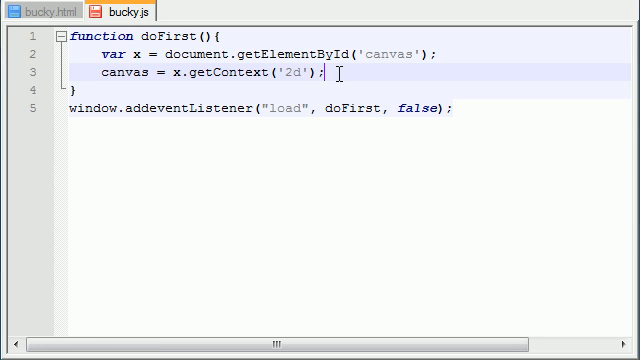
{"action": "double_click", "coordinate": [112, 64]}
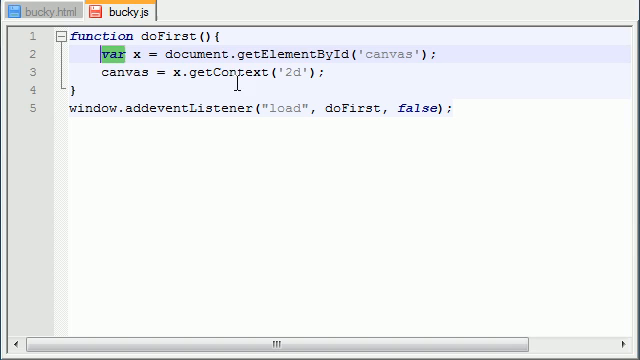
{"action": "double_click", "coordinate": [118, 72]}
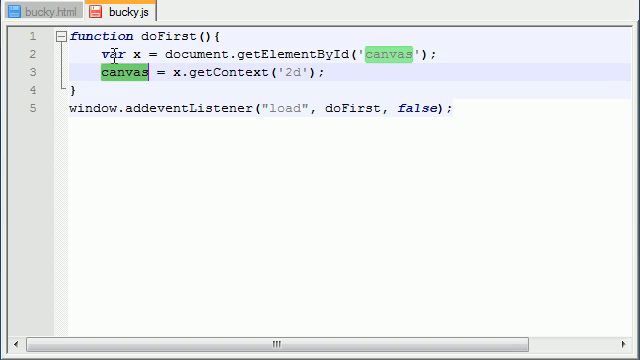
{"action": "double_click", "coordinate": [112, 52]}
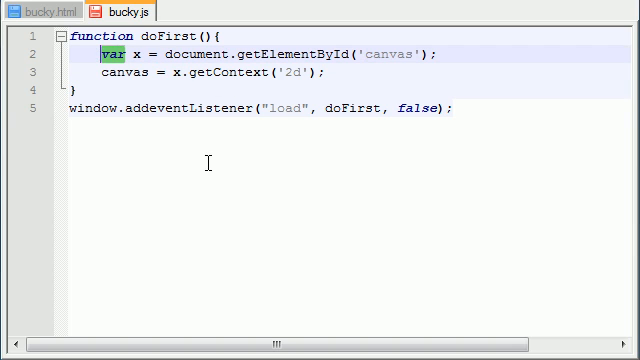
{"action": "double_click", "coordinate": [120, 72]}
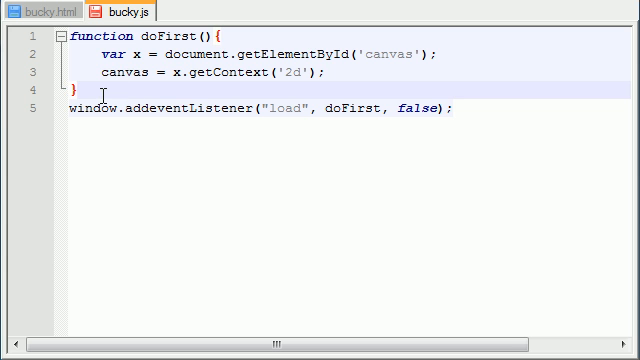
{"action": "type", "text": "dfsf"}
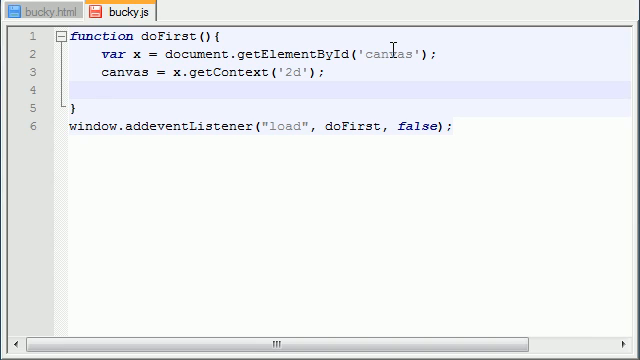
Write canvas.strokeRect(); on line 4 and begin its arguments with 10,1
{"action": "type", "text": "c"}
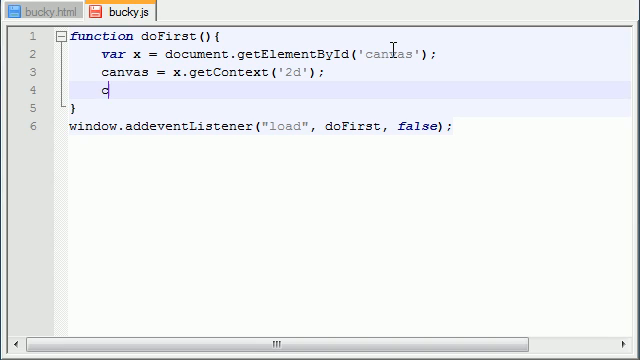
{"action": "type", "text": "anvas"}
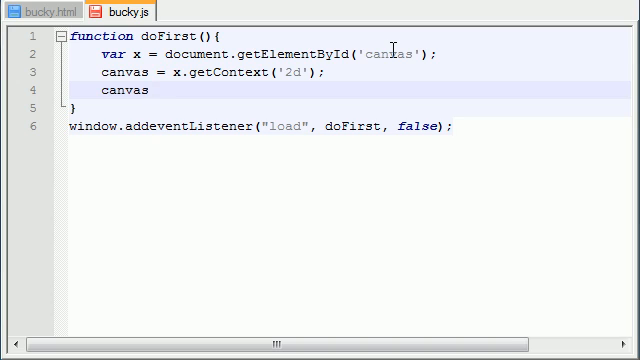
{"action": "type", "text": "."}
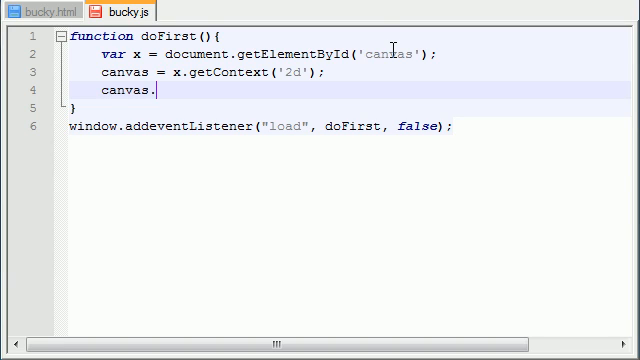
{"action": "type", "text": "stroke"}
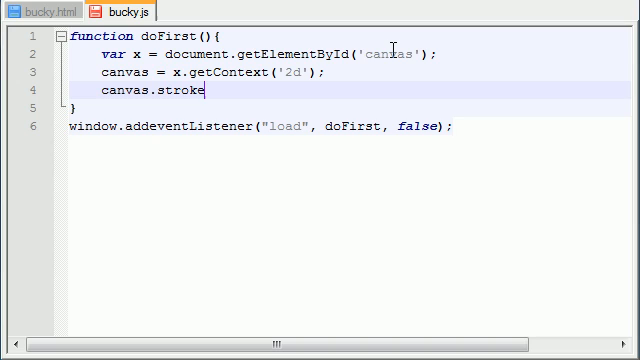
{"action": "type", "text": "Rect();"}
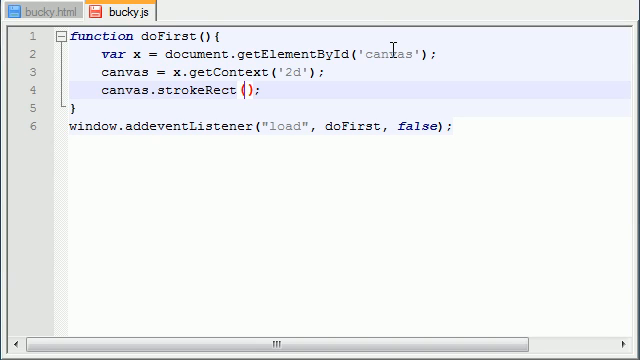
{"action": "type", "text": "10,"}
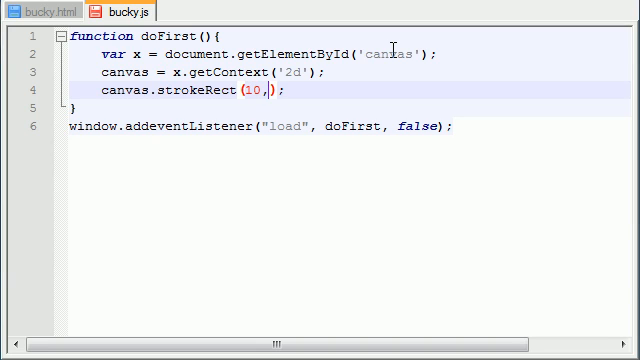
{"action": "type", "text": "1"}
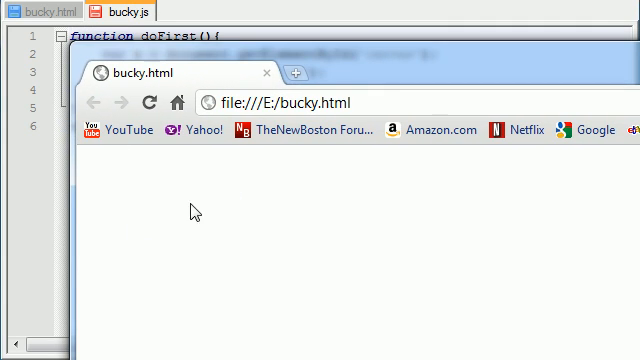
{"action": "mouse_move", "coordinate": [84, 164]}
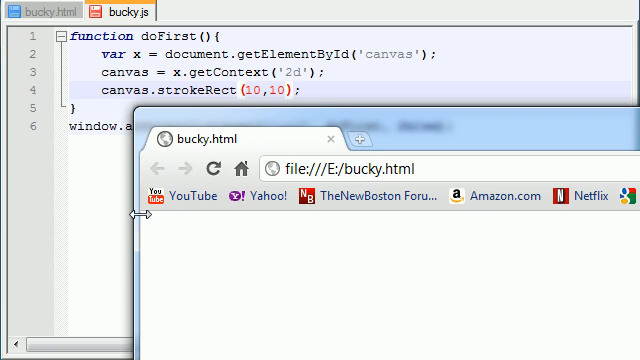
{"action": "mouse_move", "coordinate": [172, 224]}
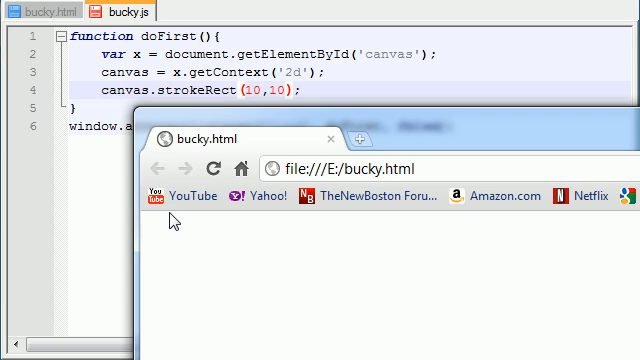
{"action": "mouse_move", "coordinate": [168, 248]}
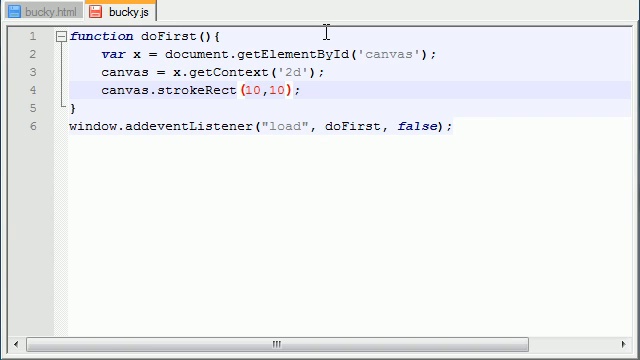
Complete the call as canvas.strokeRect(10,10,100,200); for a tall outlined rectangle
{"action": "type", "text": ","}
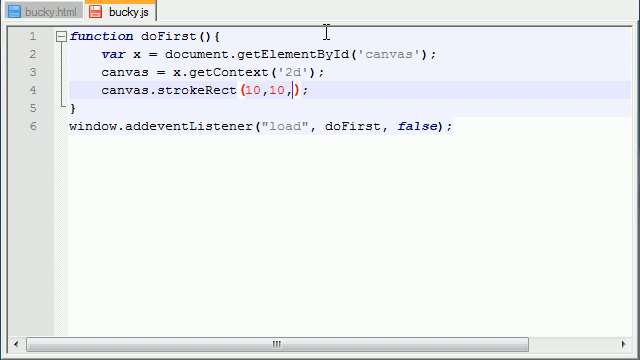
{"action": "type", "text": "100,200"}
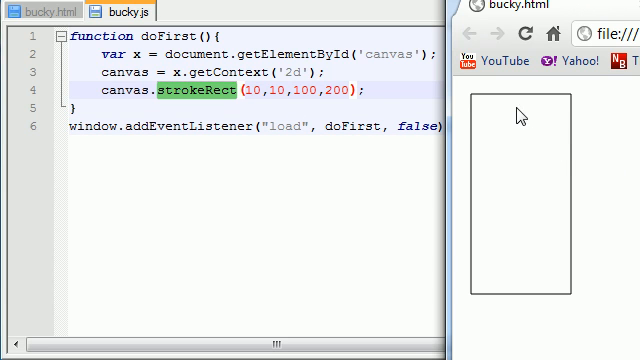
{"action": "mouse_move", "coordinate": [616, 100]}
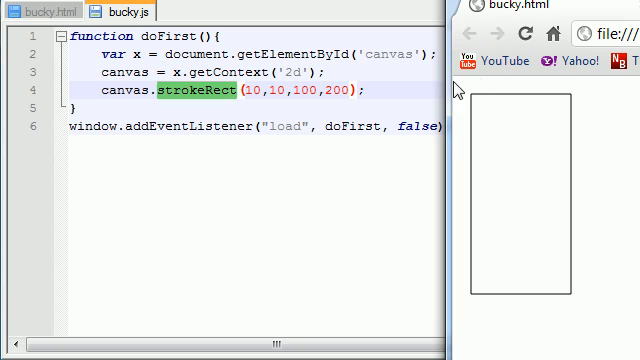
{"action": "mouse_move", "coordinate": [476, 104]}
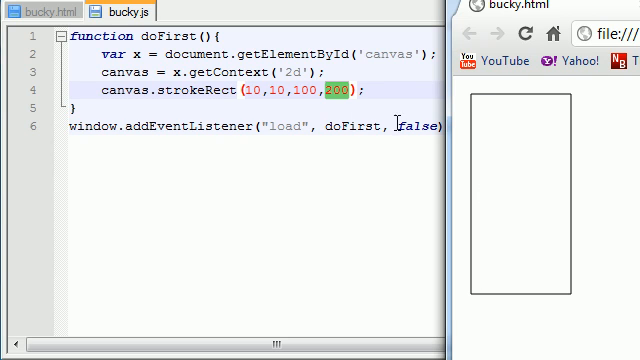
{"action": "mouse_move", "coordinate": [572, 104]}
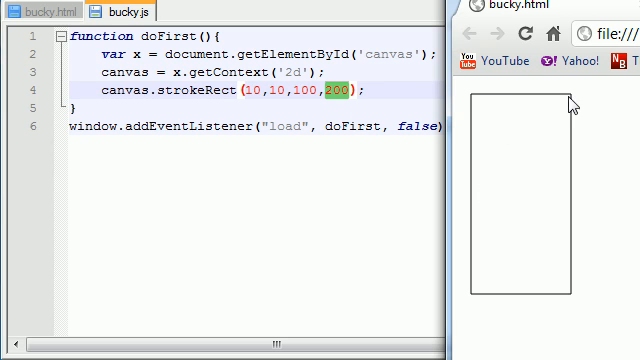
{"action": "mouse_move", "coordinate": [464, 90]}
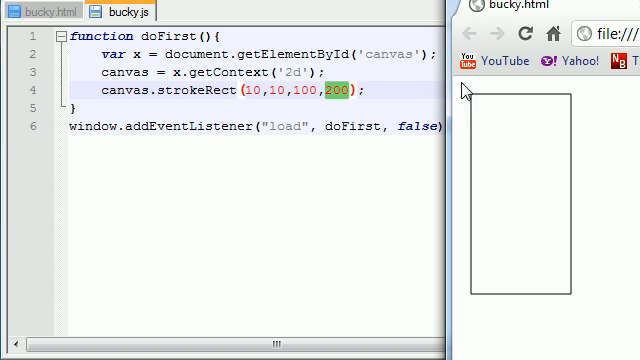
{"action": "mouse_move", "coordinate": [478, 104]}
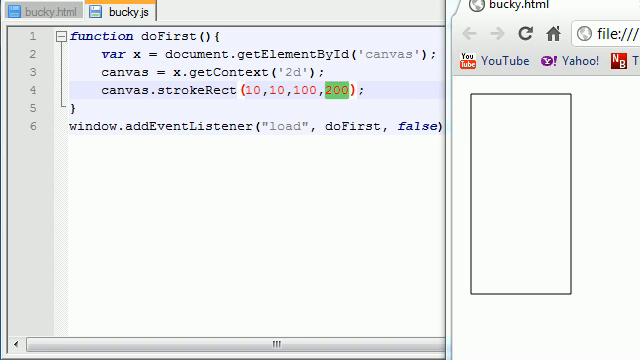
{"action": "mouse_move", "coordinate": [588, 138]}
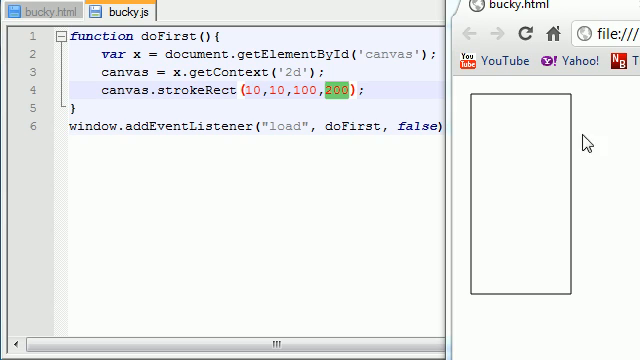
{"action": "mouse_move", "coordinate": [556, 192]}
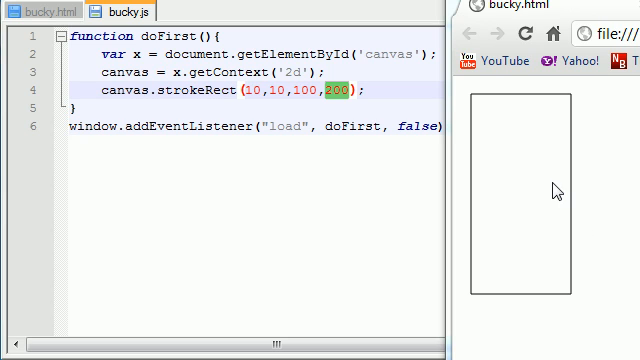
{"action": "mouse_move", "coordinate": [504, 112]}
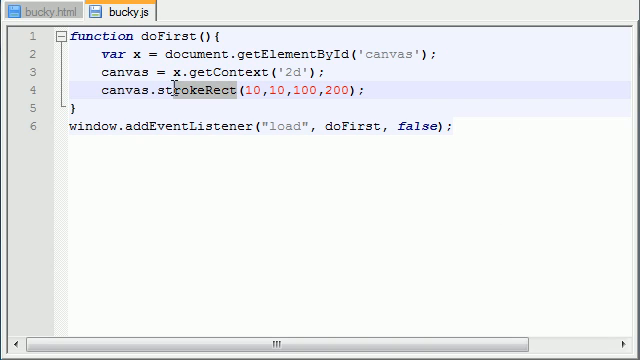
Replace strokeRect with fillRect so the 10,10,100,200 rectangle is filled black
{"action": "double_click", "coordinate": [196, 88]}
{"action": "type", "text": "fi"}
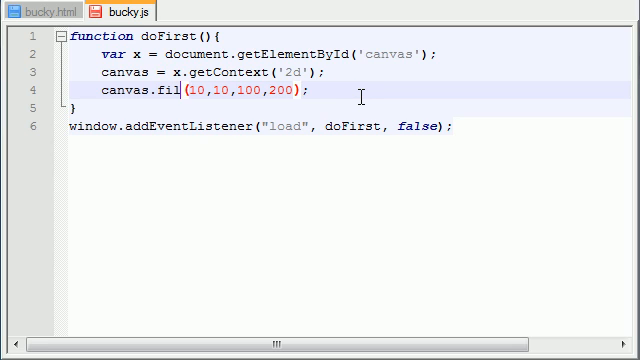
{"action": "type", "text": "lRect"}
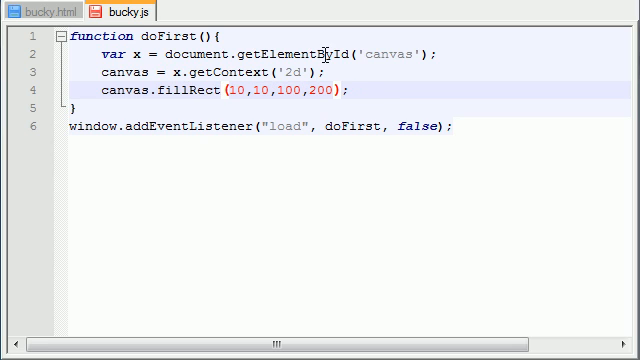
{"action": "mouse_move", "coordinate": [424, 30]}
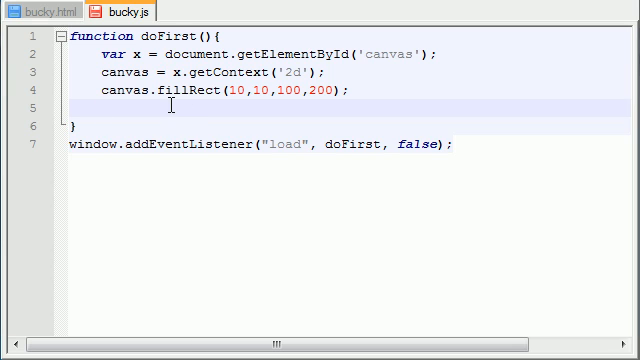
Add canvas.clearRect(20,20,50,90); on line 5 to erase a cutout from the filled rectangle
{"action": "type", "text": "canca"}
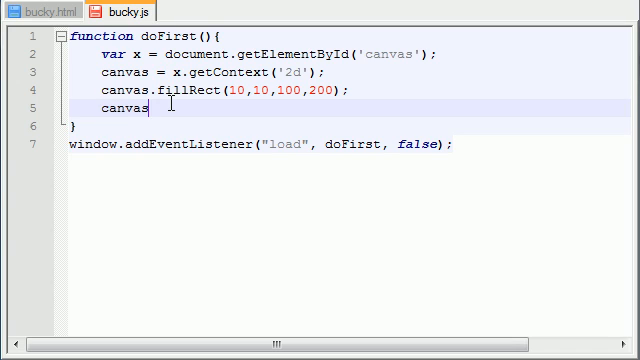
{"action": "type", "text": "."}
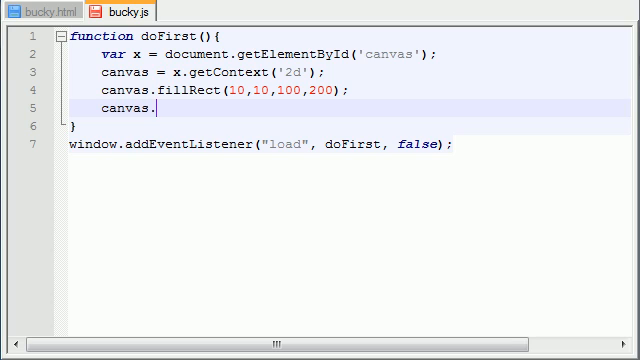
{"action": "type", "text": "clear"}
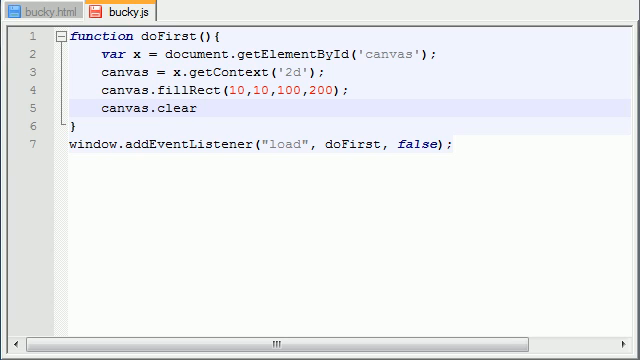
{"action": "type", "text": "Rect();"}
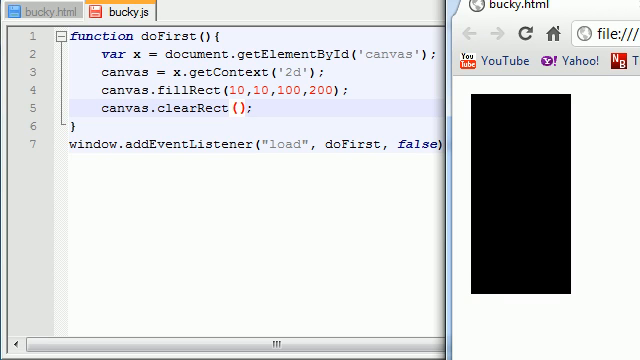
{"action": "mouse_move", "coordinate": [522, 170]}
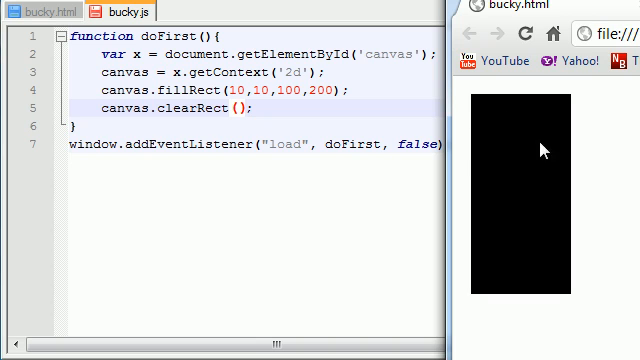
{"action": "mouse_move", "coordinate": [516, 156]}
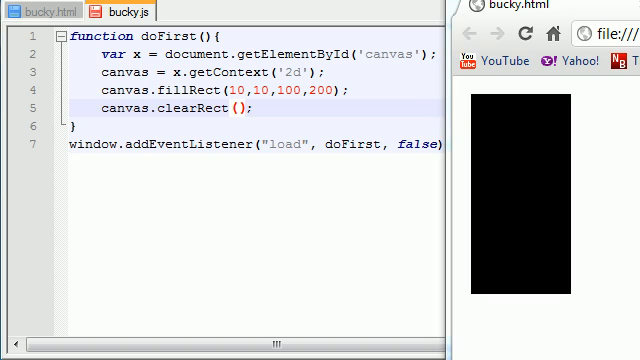
{"action": "mouse_move", "coordinate": [536, 182]}
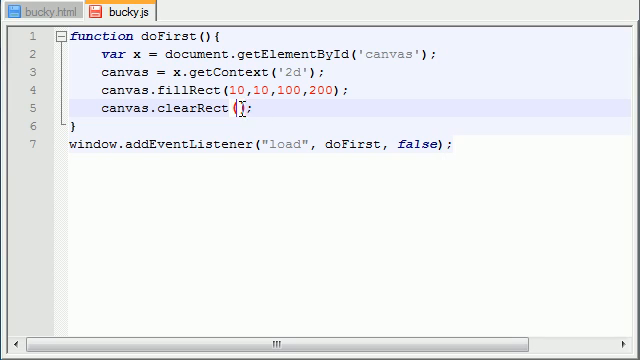
{"action": "type", "text": "20,20"}
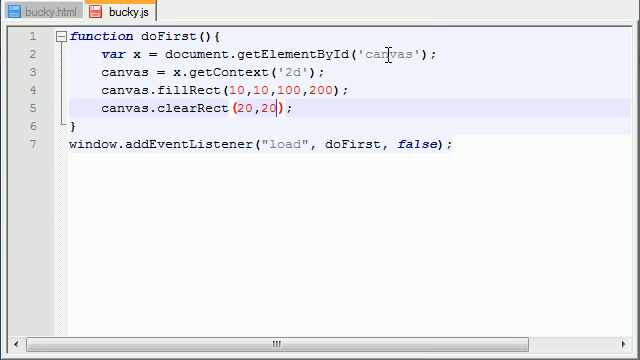
{"action": "type", "text": ",50"}
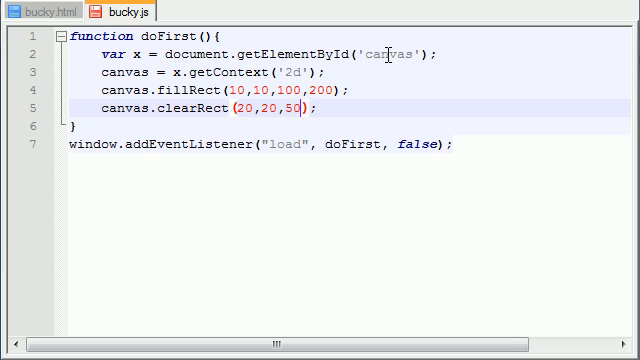
{"action": "type", "text": ","}
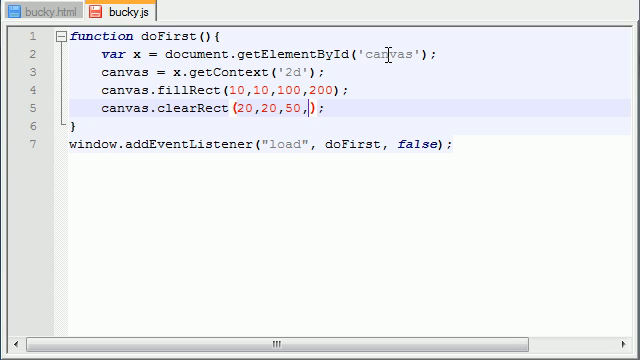
{"action": "type", "text": "90"}
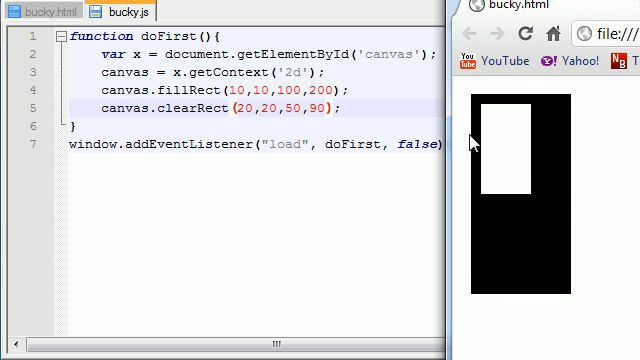
{"action": "mouse_move", "coordinate": [496, 128]}
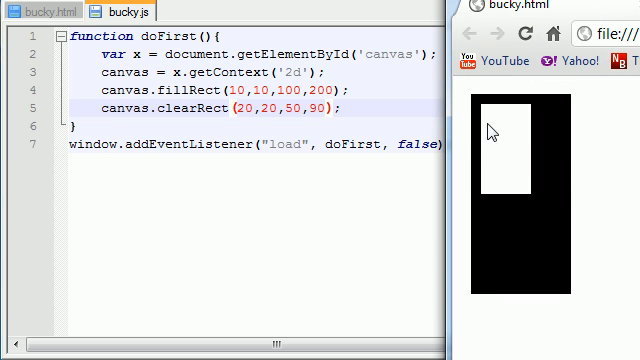
{"action": "mouse_move", "coordinate": [558, 148]}
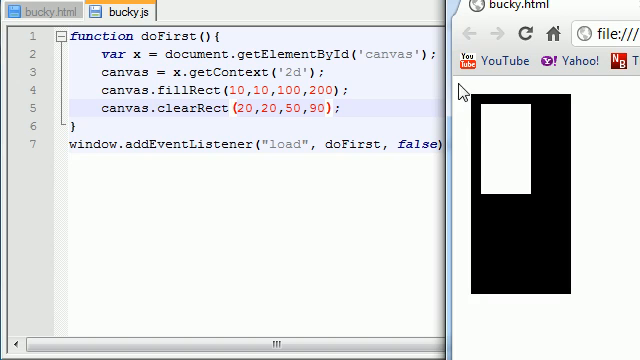
{"action": "mouse_move", "coordinate": [488, 112]}
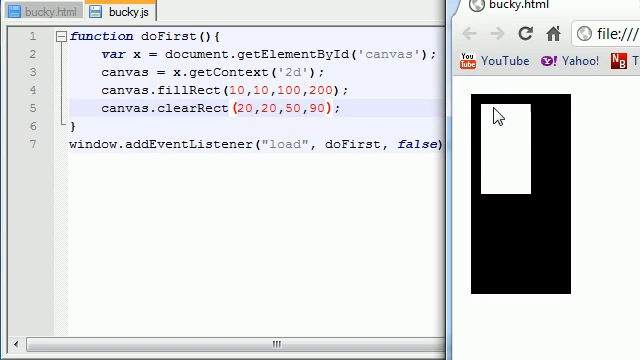
{"action": "mouse_move", "coordinate": [540, 168]}
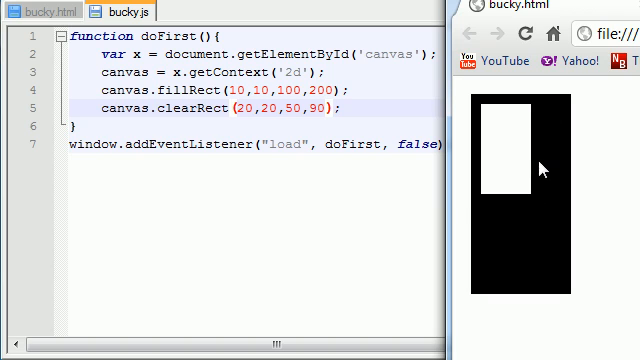
{"action": "mouse_move", "coordinate": [512, 156]}
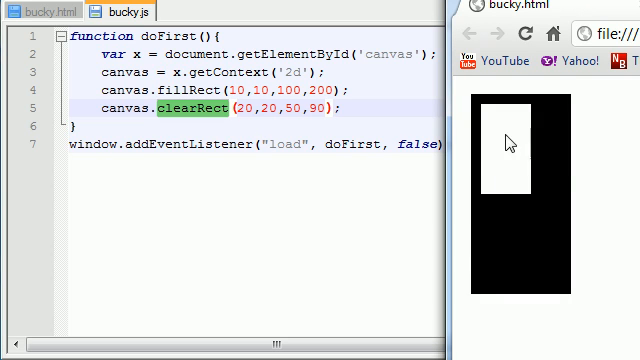
{"action": "mouse_move", "coordinate": [546, 156]}
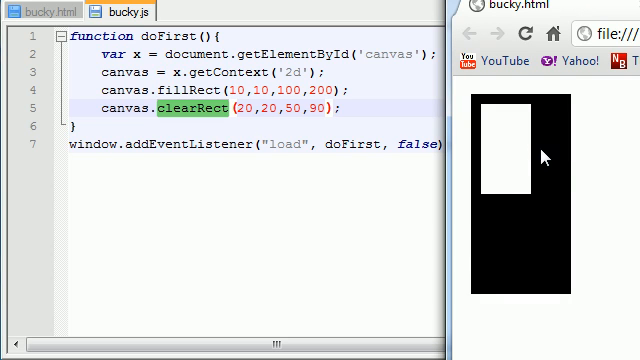